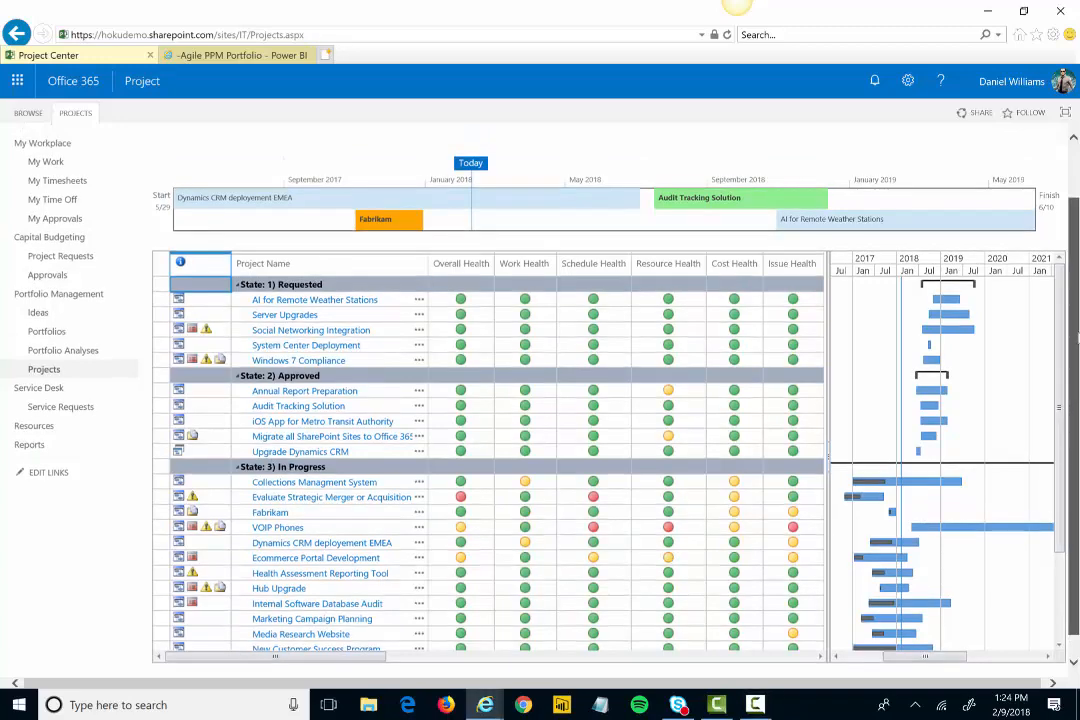
From the Projects list, reveal the open options and follow Fabrikam's VSTS link to its Epics backlog.
left_click(16, 80)
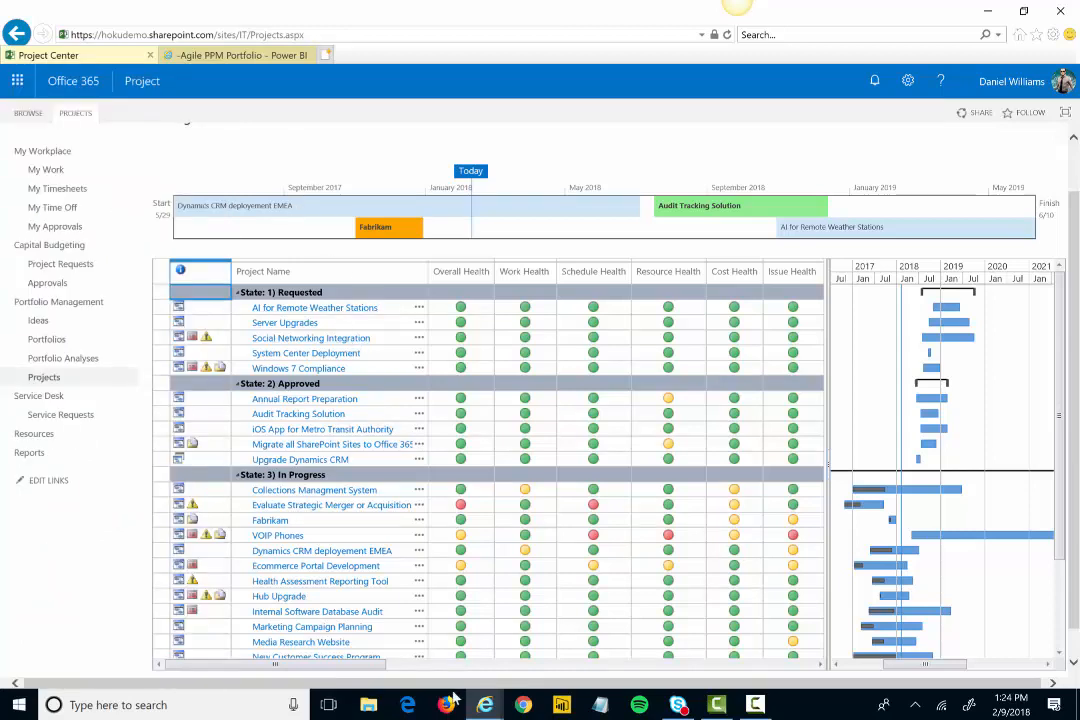
scroll("down", 3)
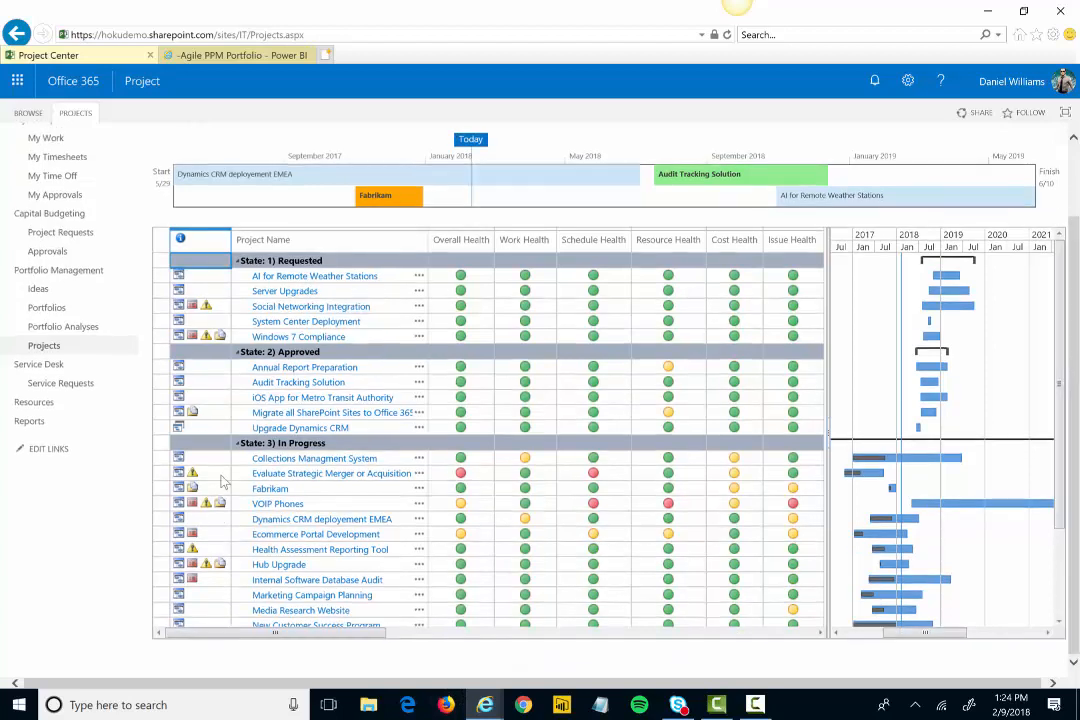
mouse_move(256, 510)
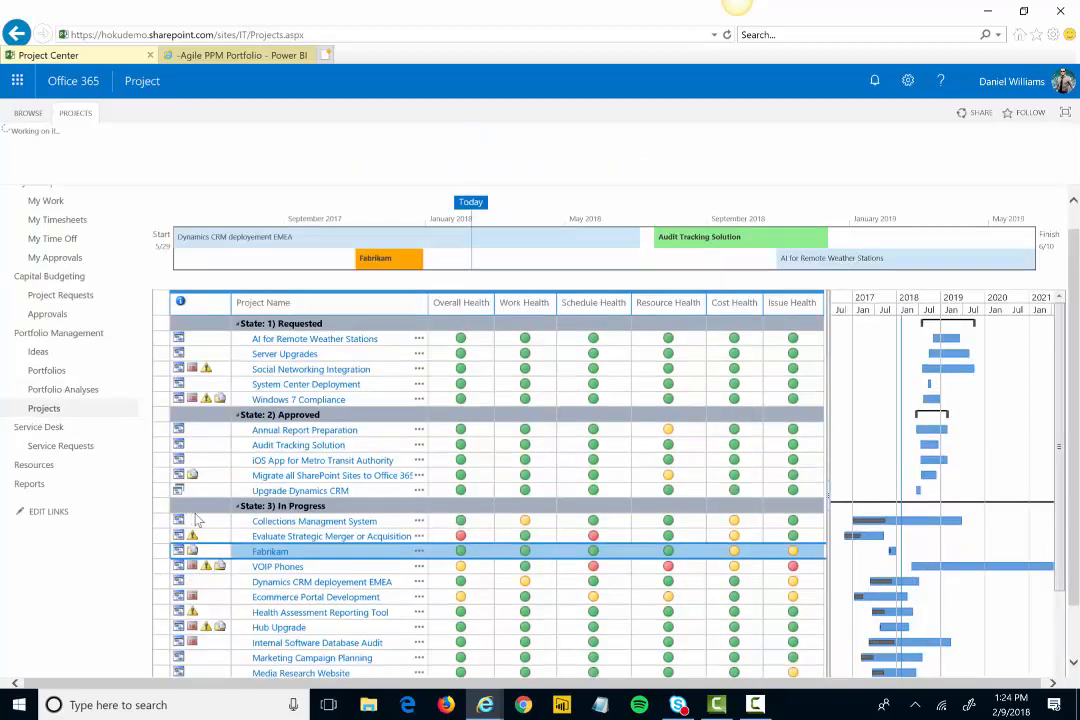
left_click(48, 150)
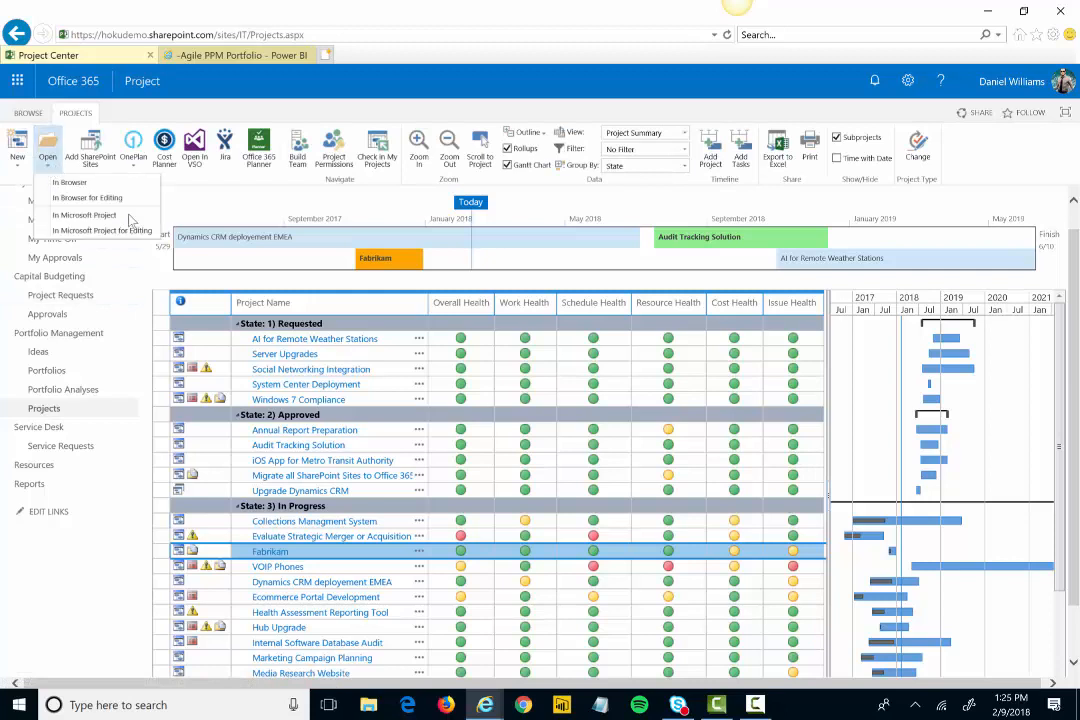
mouse_move(100, 230)
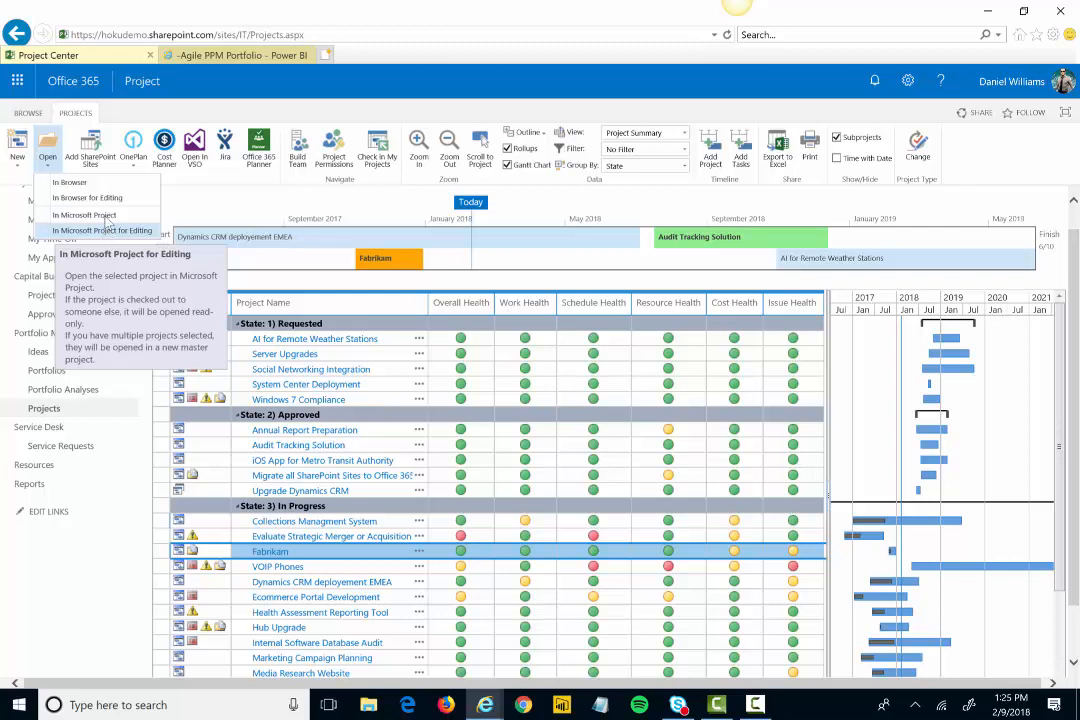
mouse_move(88, 198)
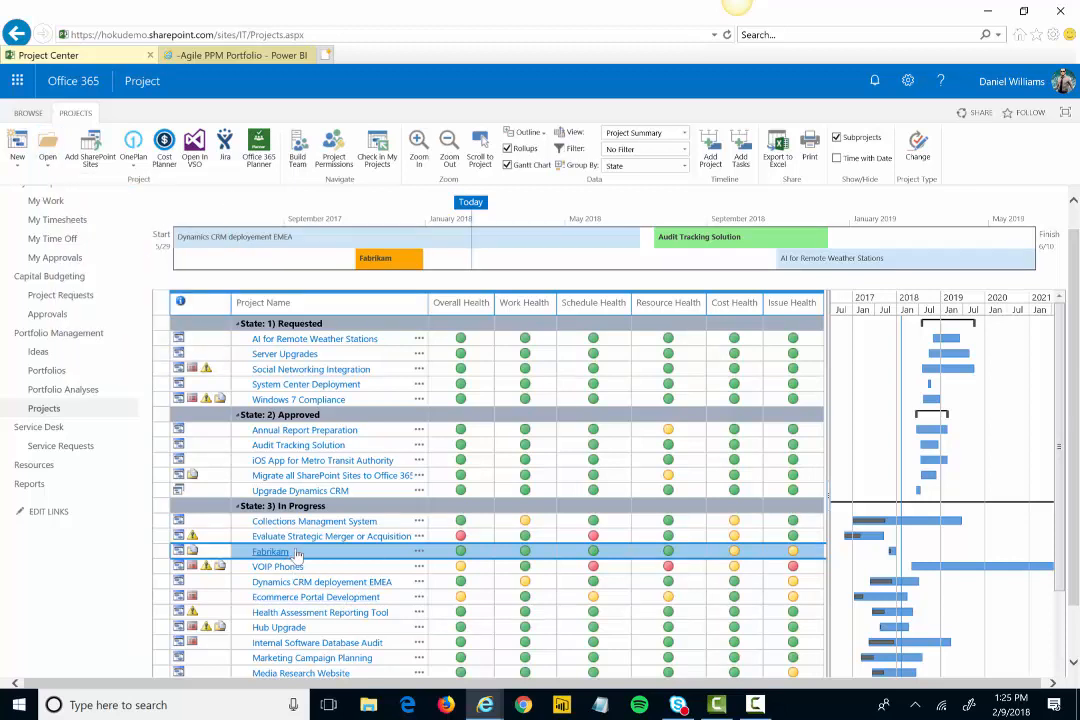
mouse_move(296, 552)
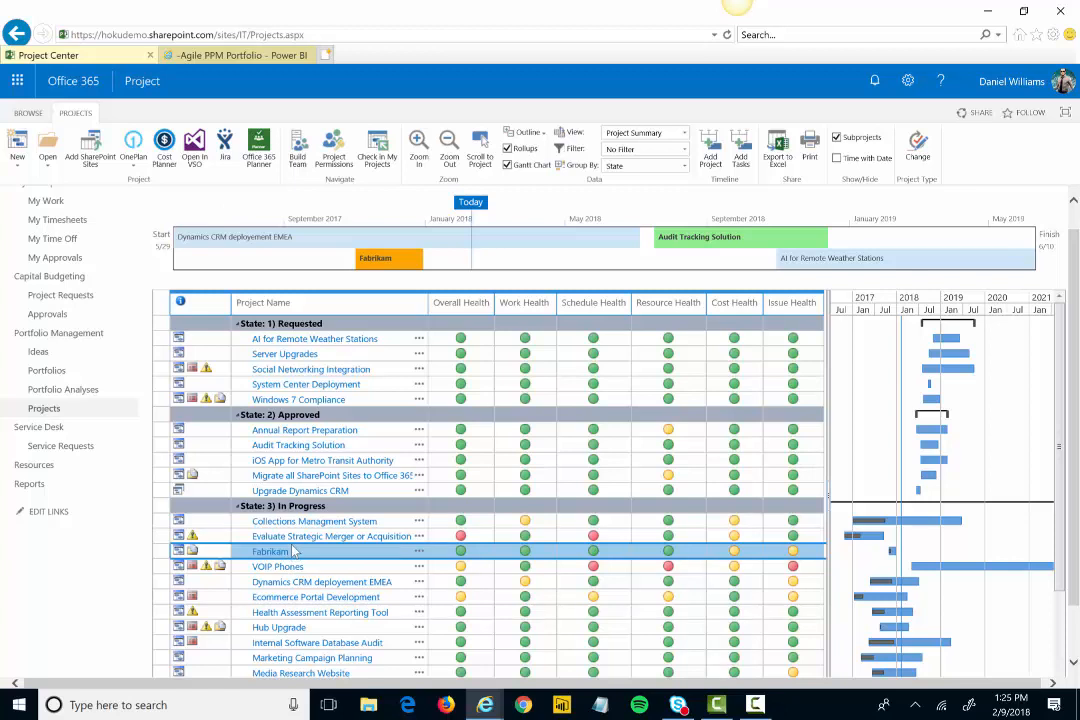
mouse_move(296, 552)
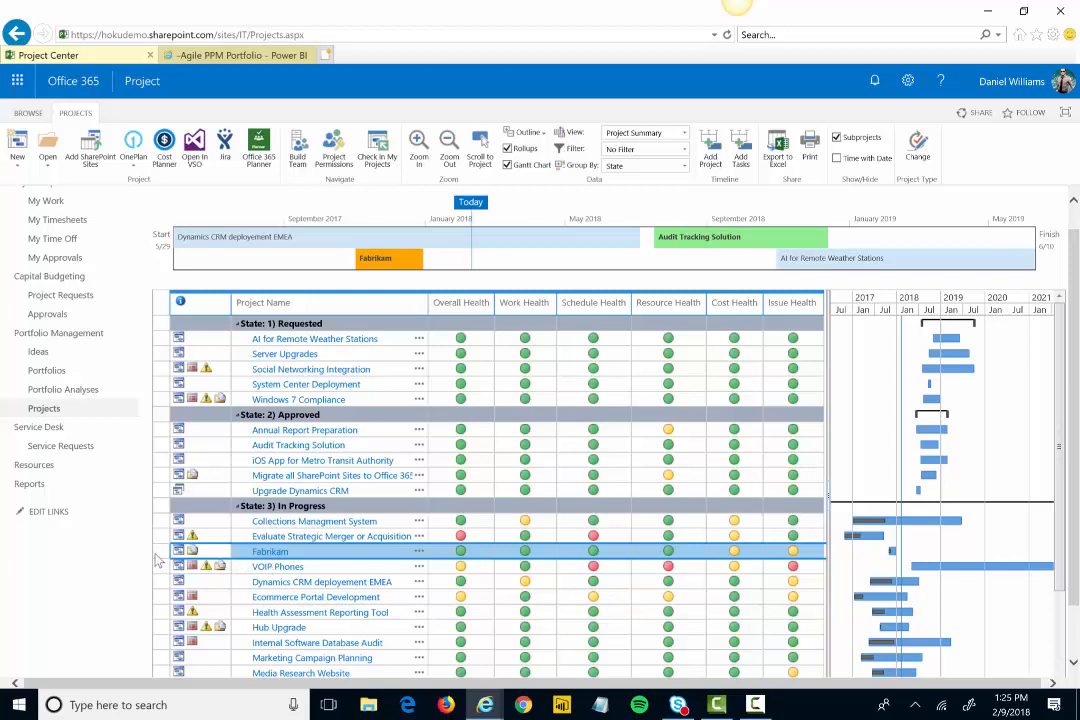
mouse_move(212, 304)
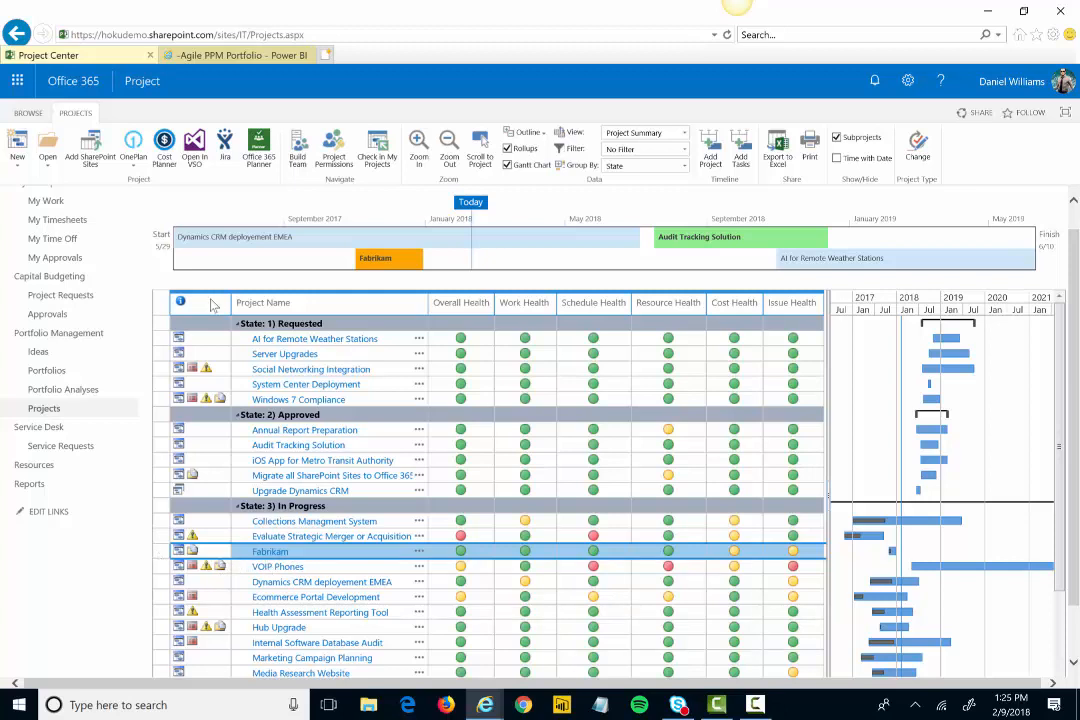
left_click(390, 56)
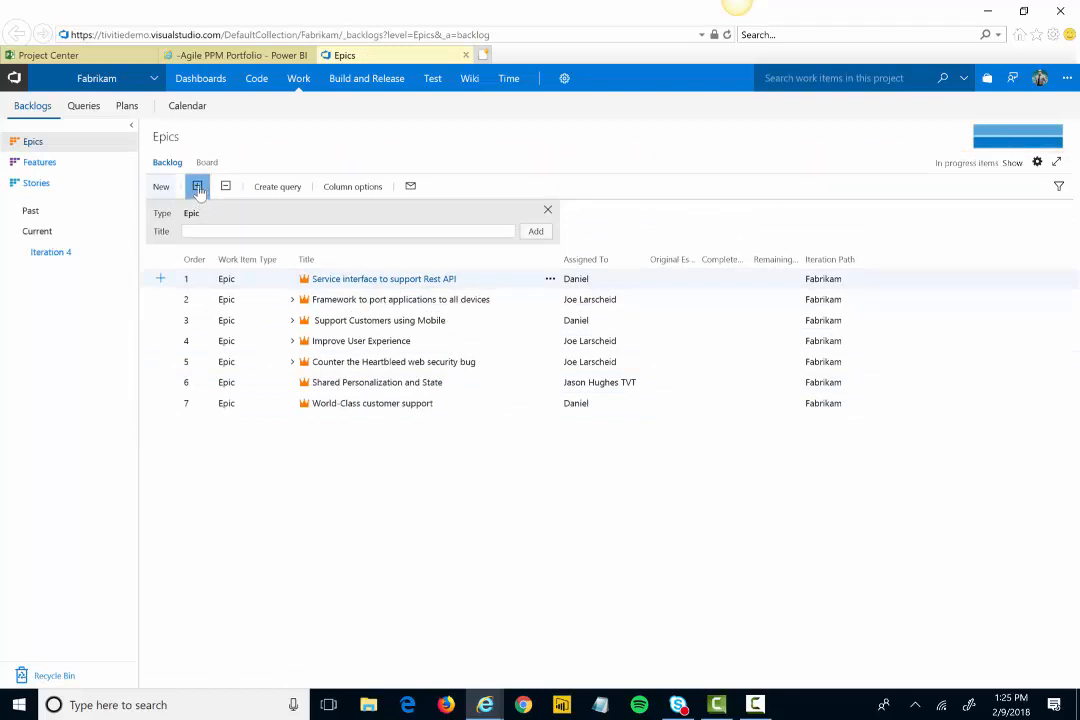
Expand the epics, select Iteration 1 under Past, and view its task board.
left_click(196, 186)
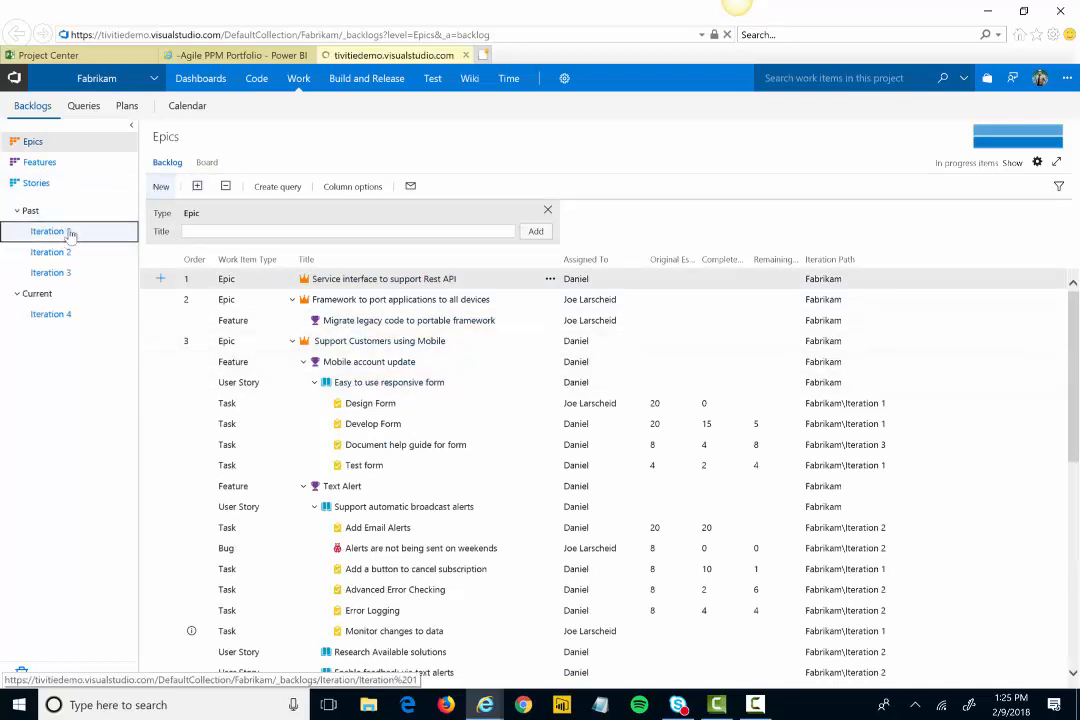
left_click(50, 232)
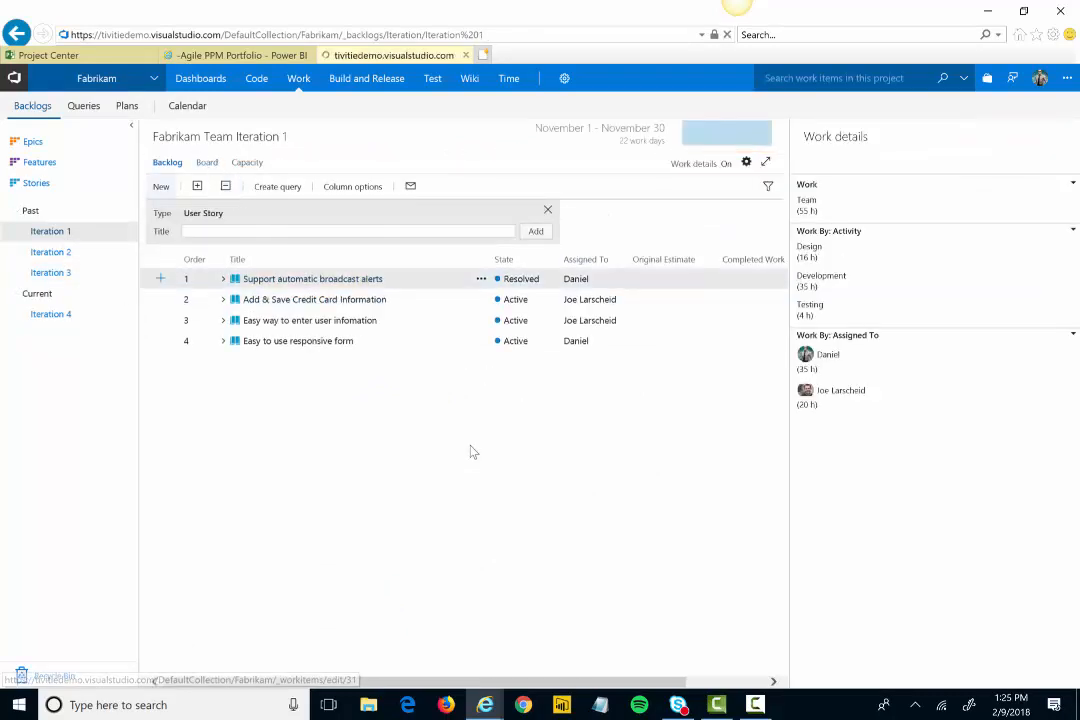
left_click(206, 162)
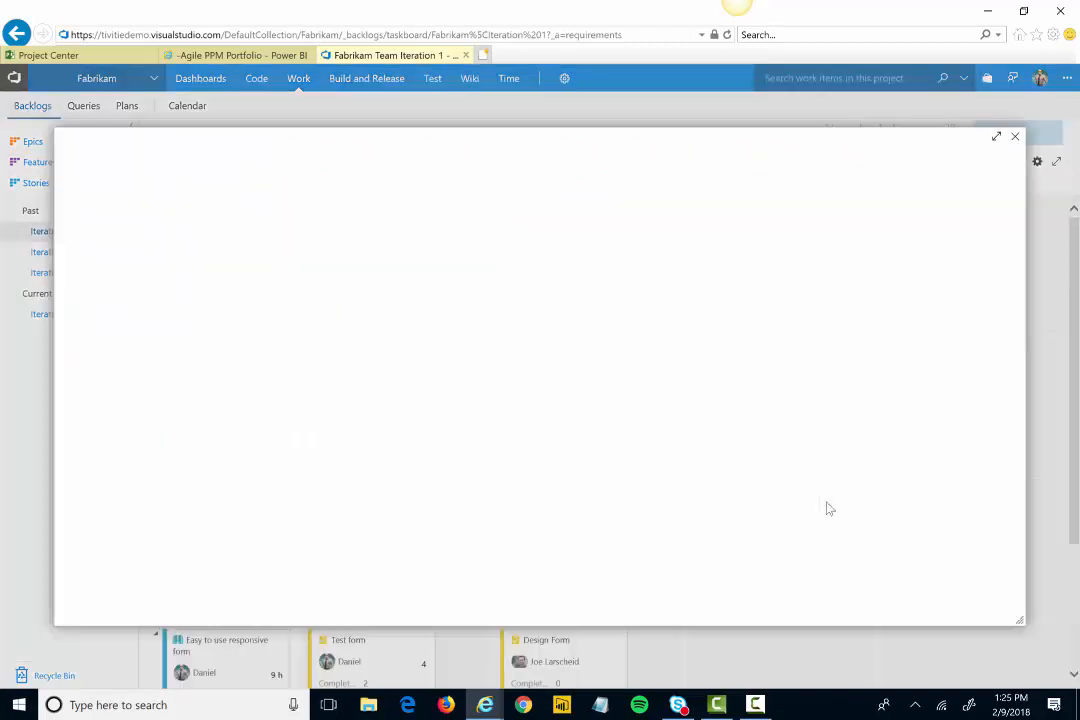
Review task 'Add a button to cancel subscription', close it, and list the available dashboards.
left_click(348, 640)
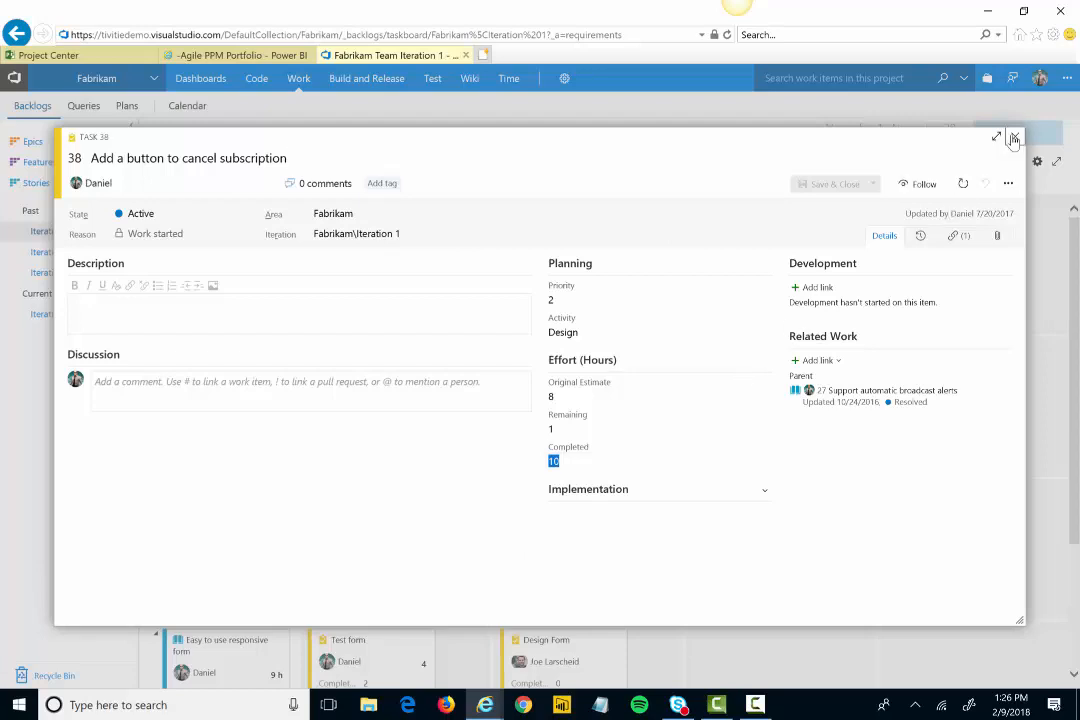
left_click(1014, 136)
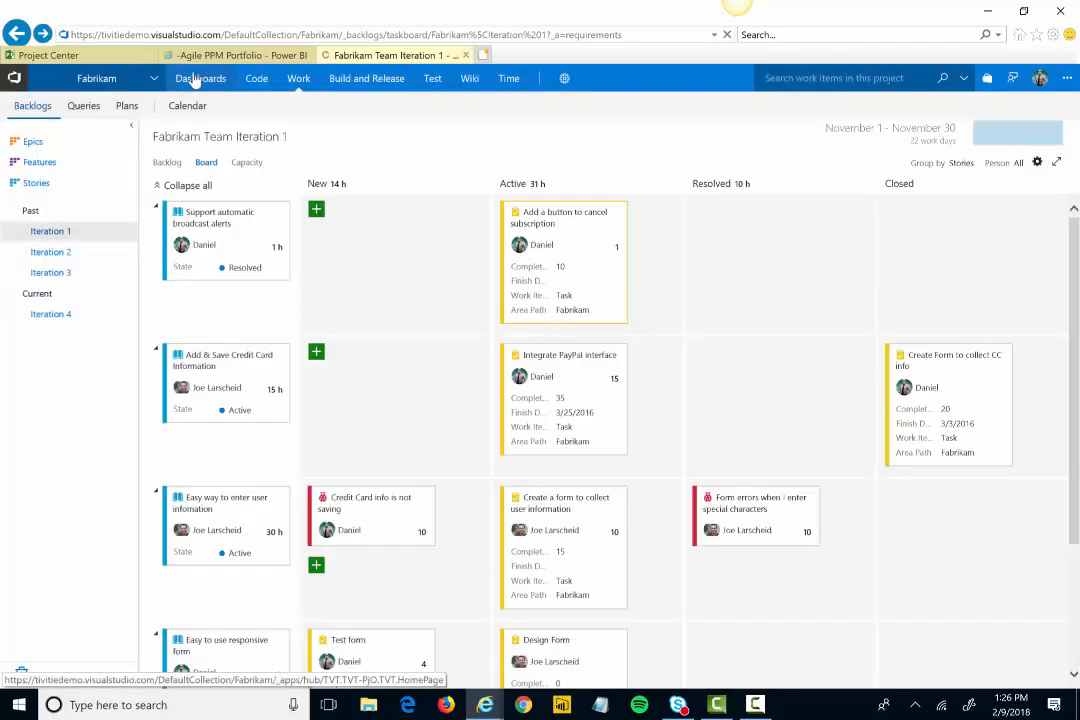
left_click(200, 78)
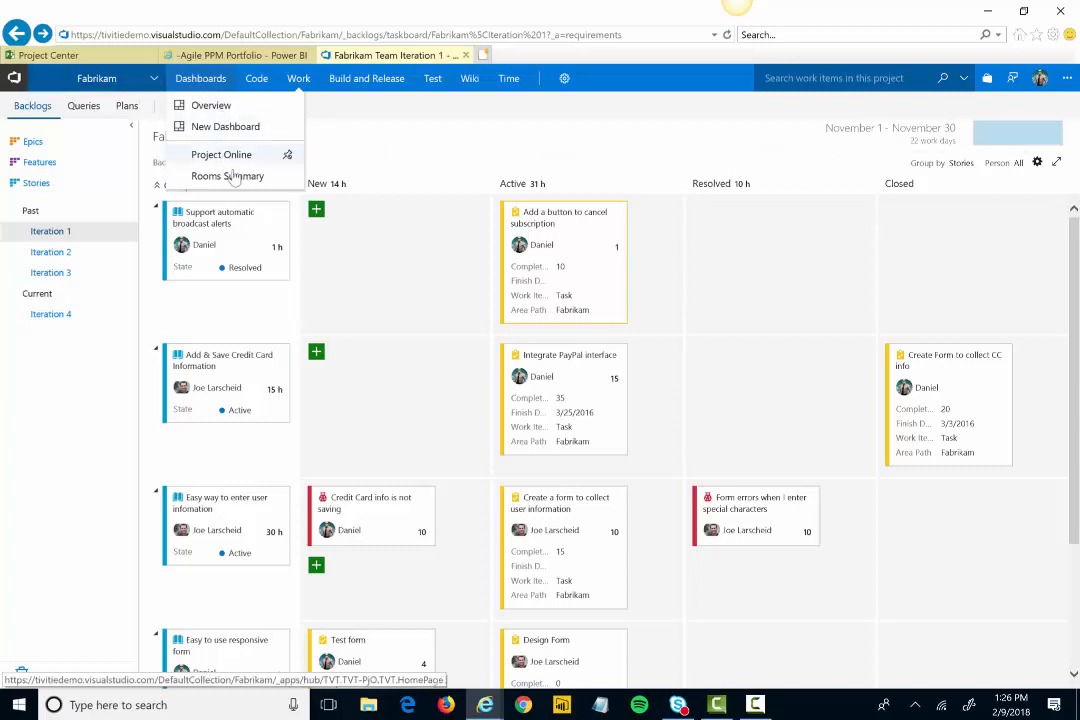
View the team's Project Online integration dashboard with its publish and open-project options.
left_click(220, 154)
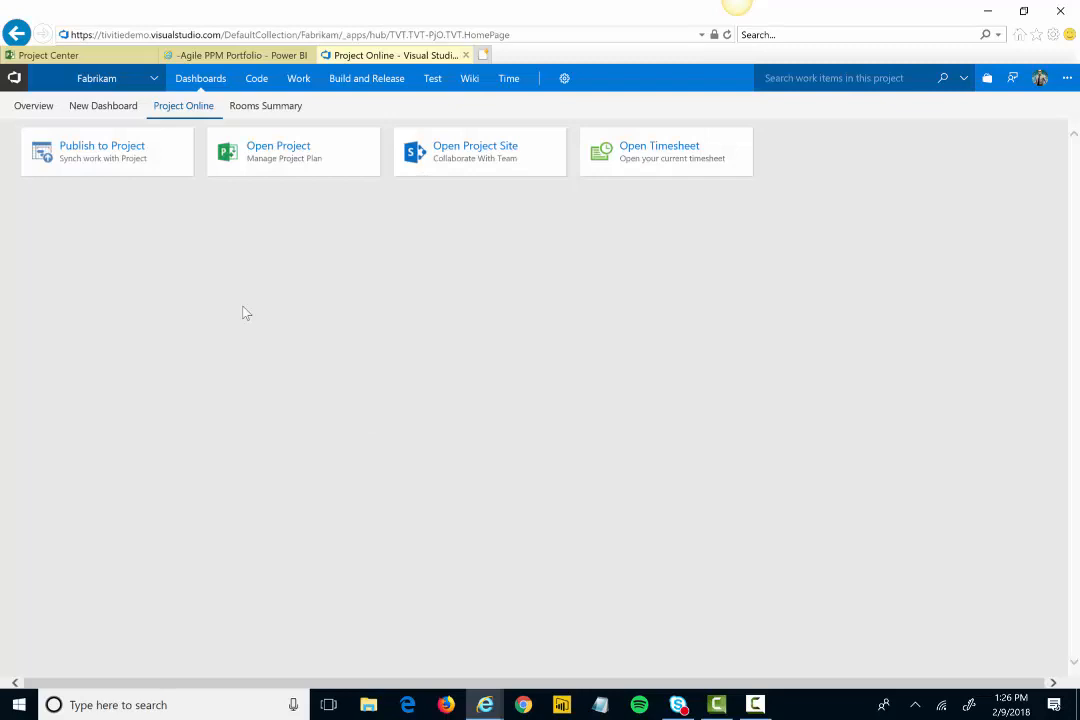
mouse_move(104, 160)
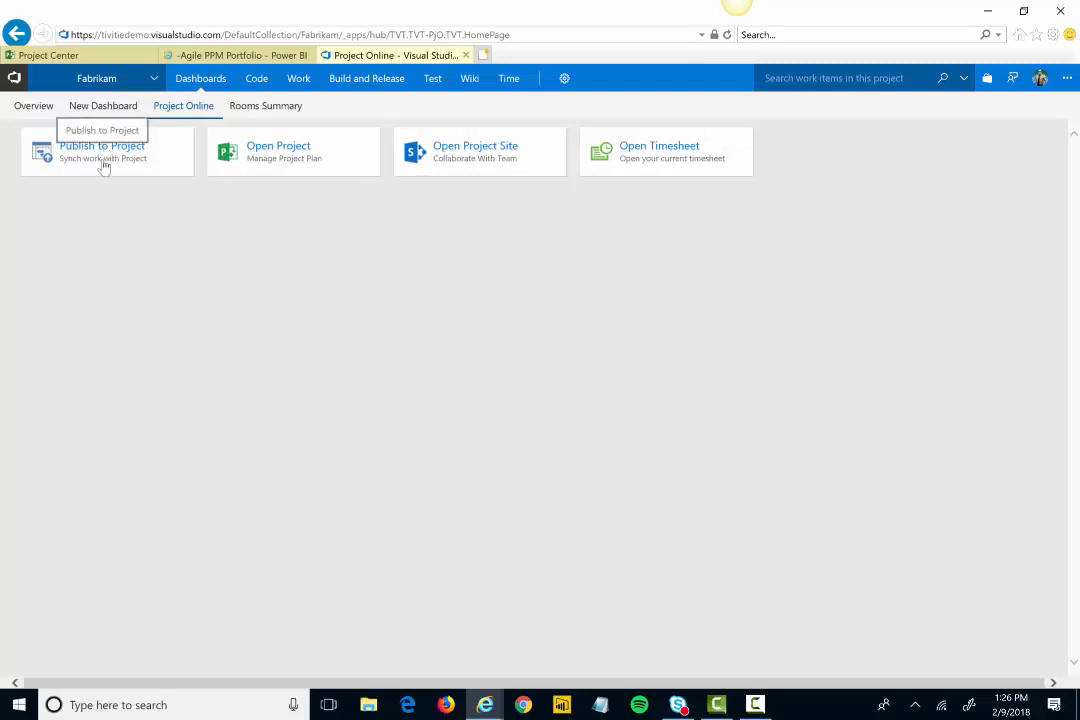
mouse_move(224, 244)
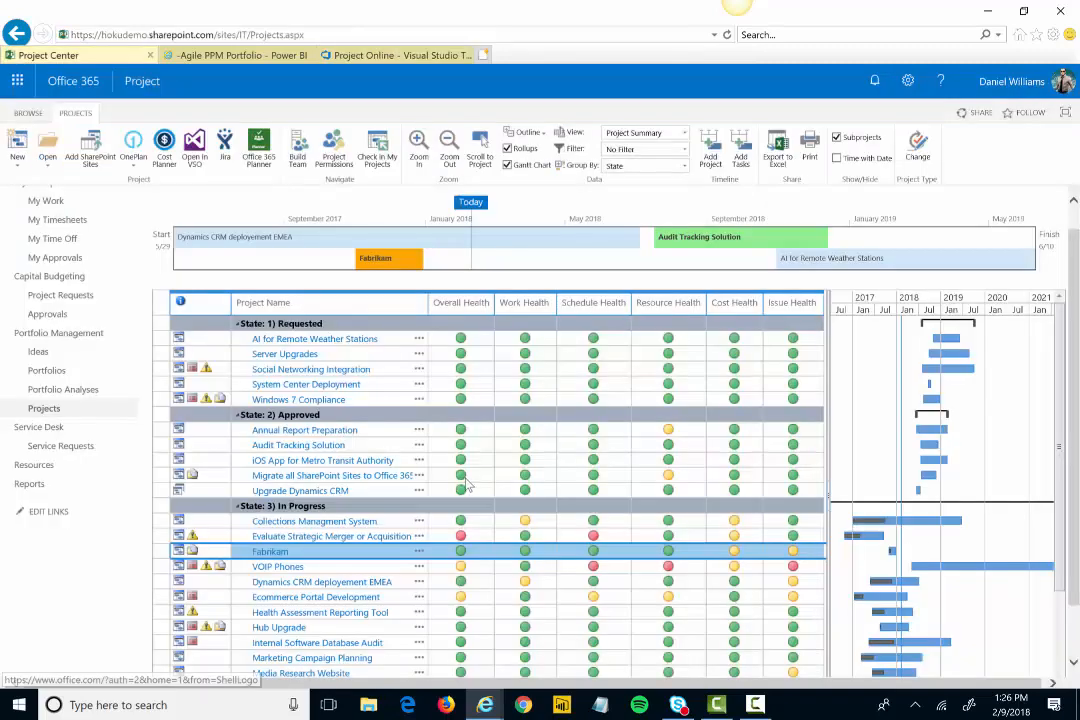
Browse the Projects list, then switch to the Agile PPM Portfolio dashboard in Power BI.
scroll("down", 3)
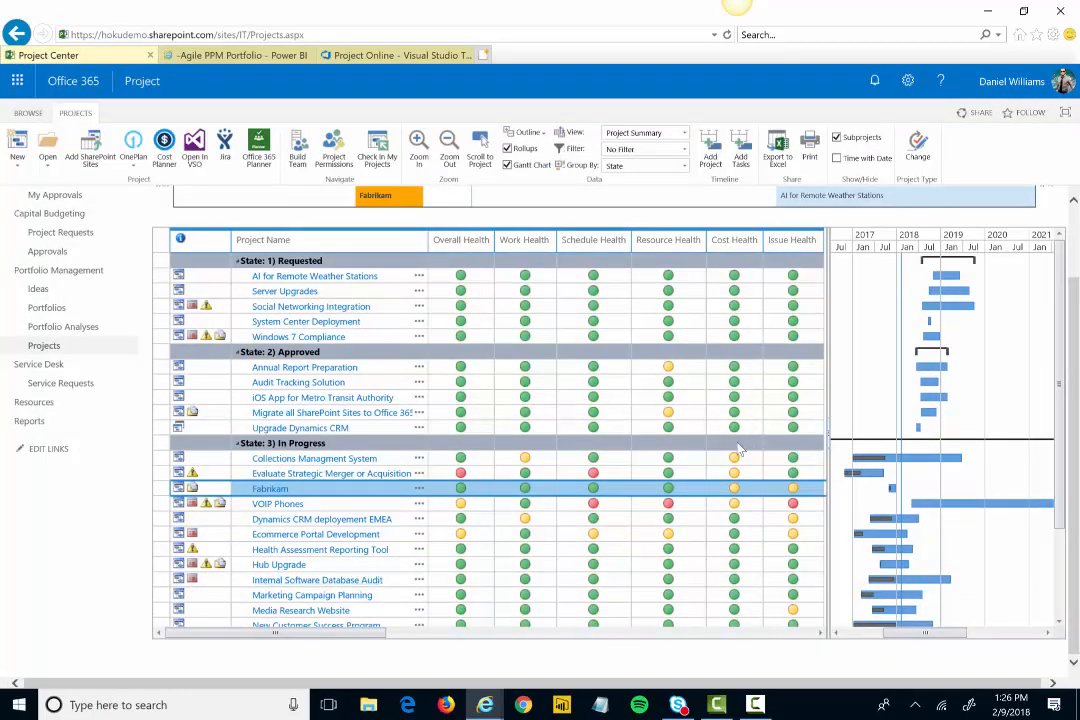
mouse_move(356, 496)
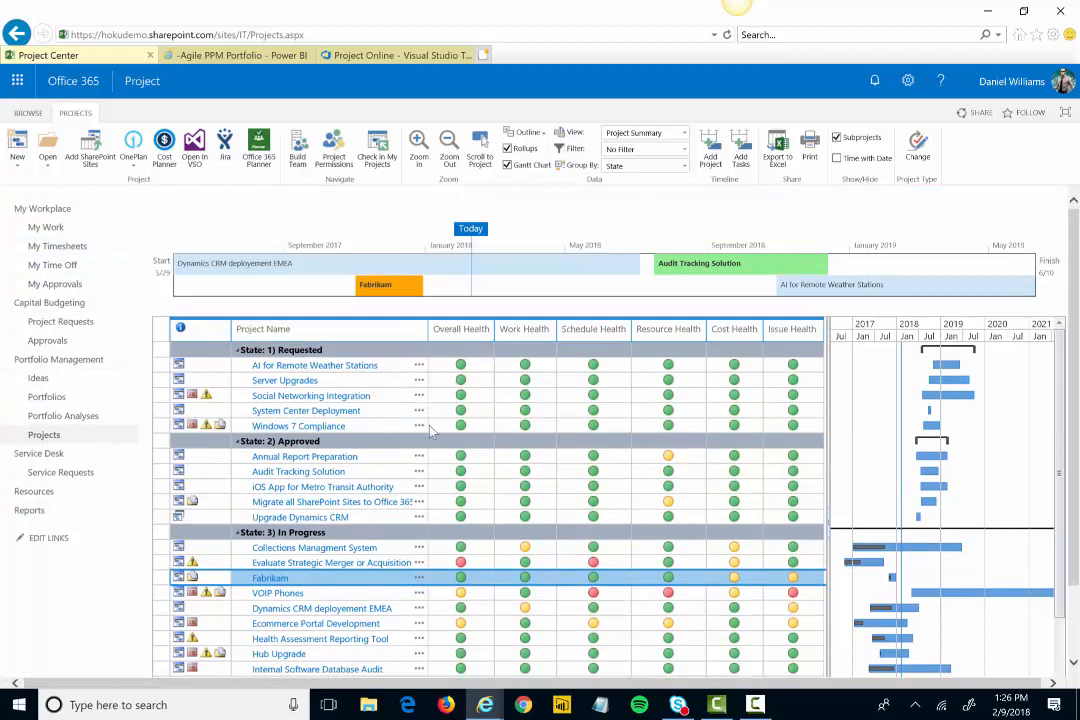
mouse_move(484, 424)
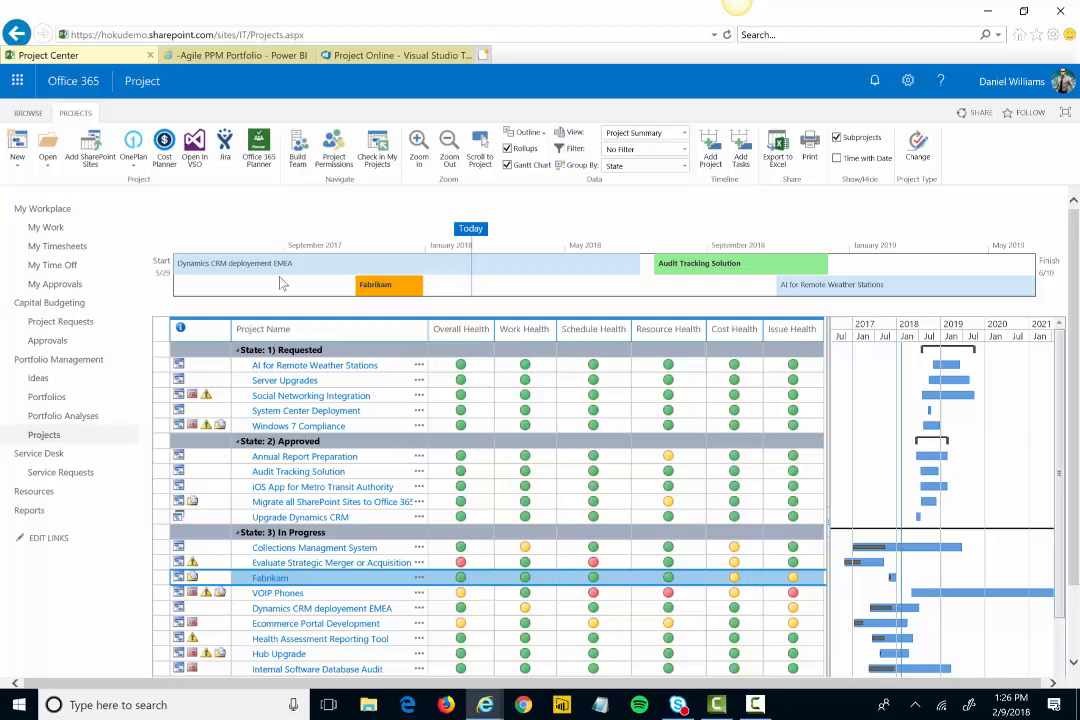
left_click(236, 56)
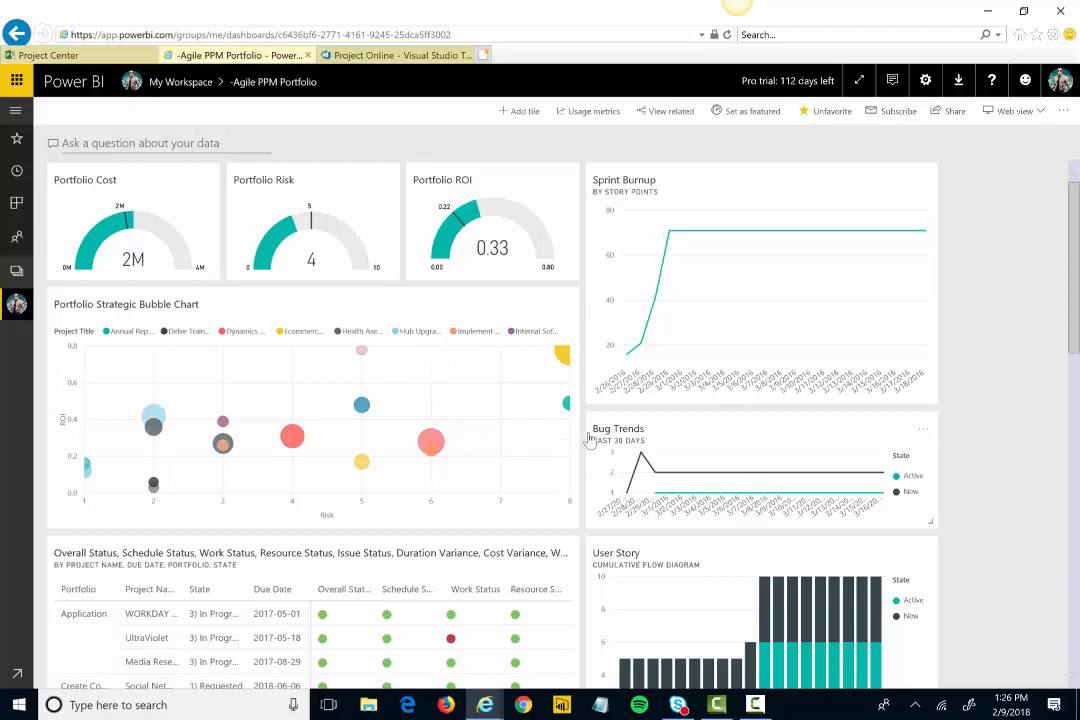
mouse_move(608, 452)
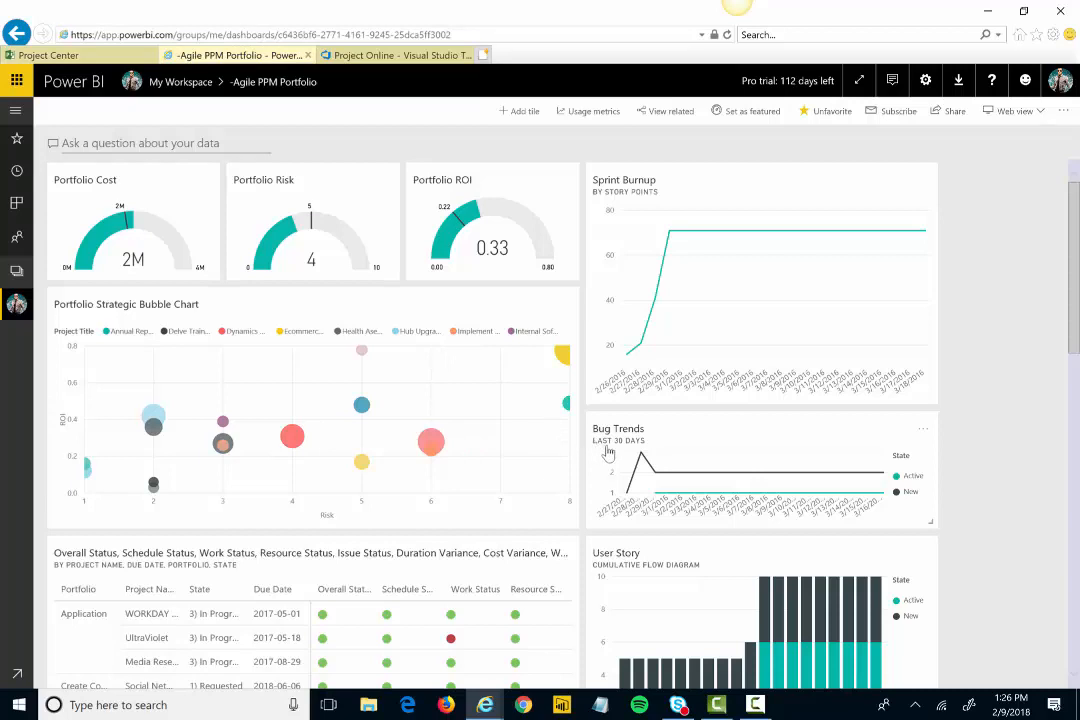
mouse_move(600, 470)
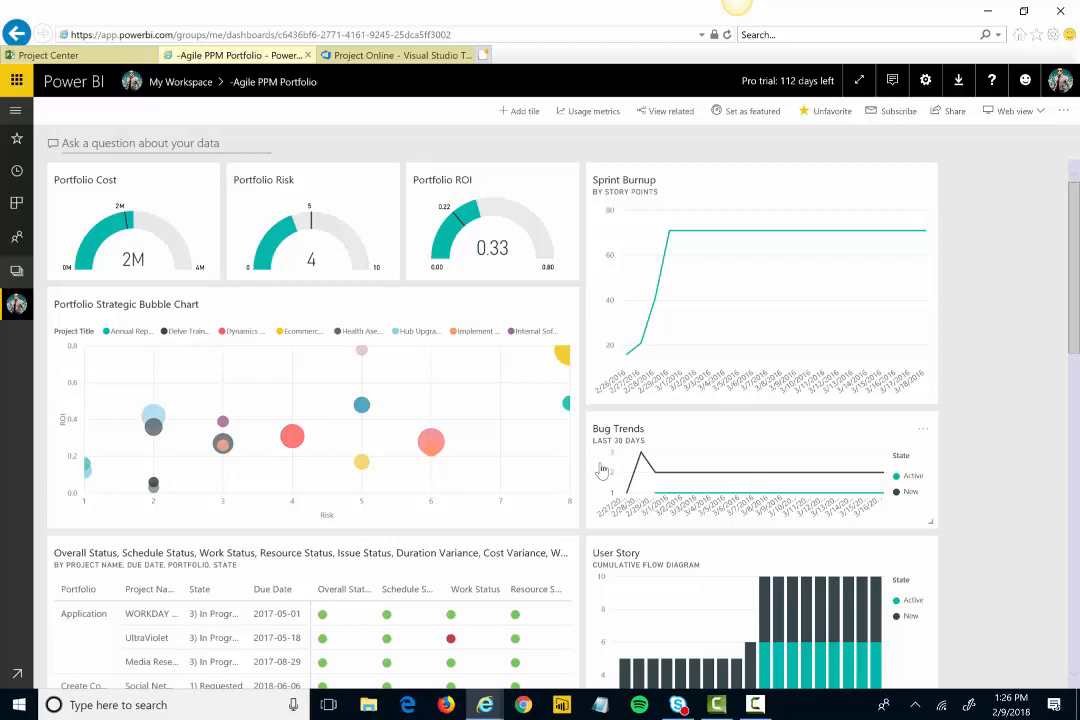
mouse_move(120, 280)
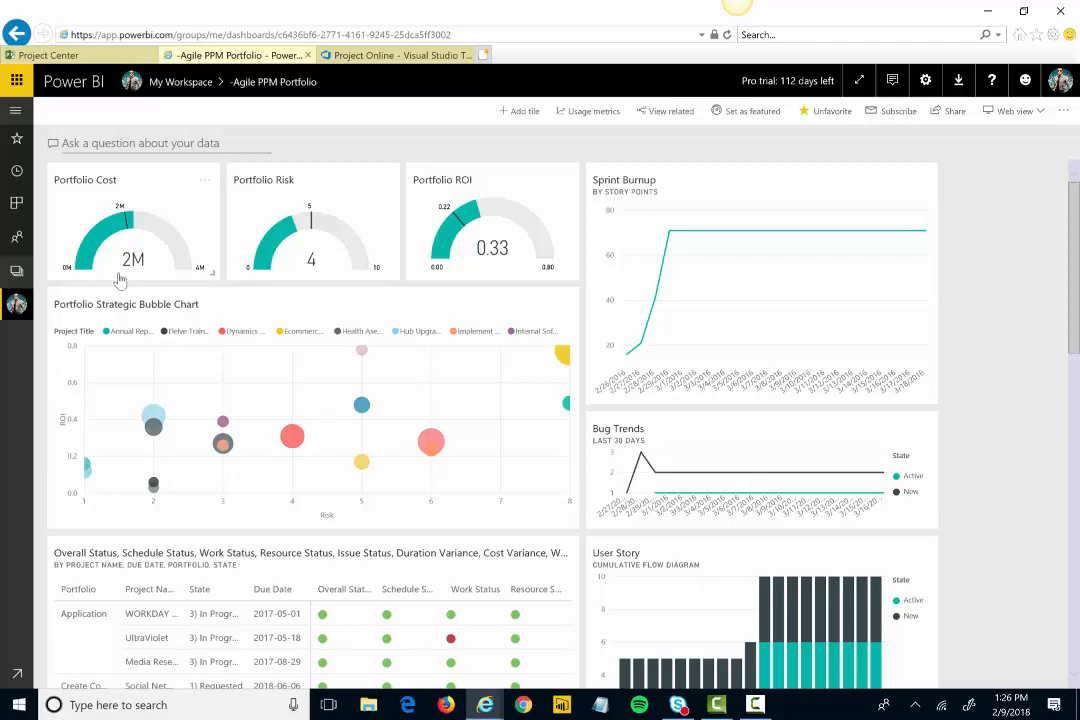
mouse_move(450, 244)
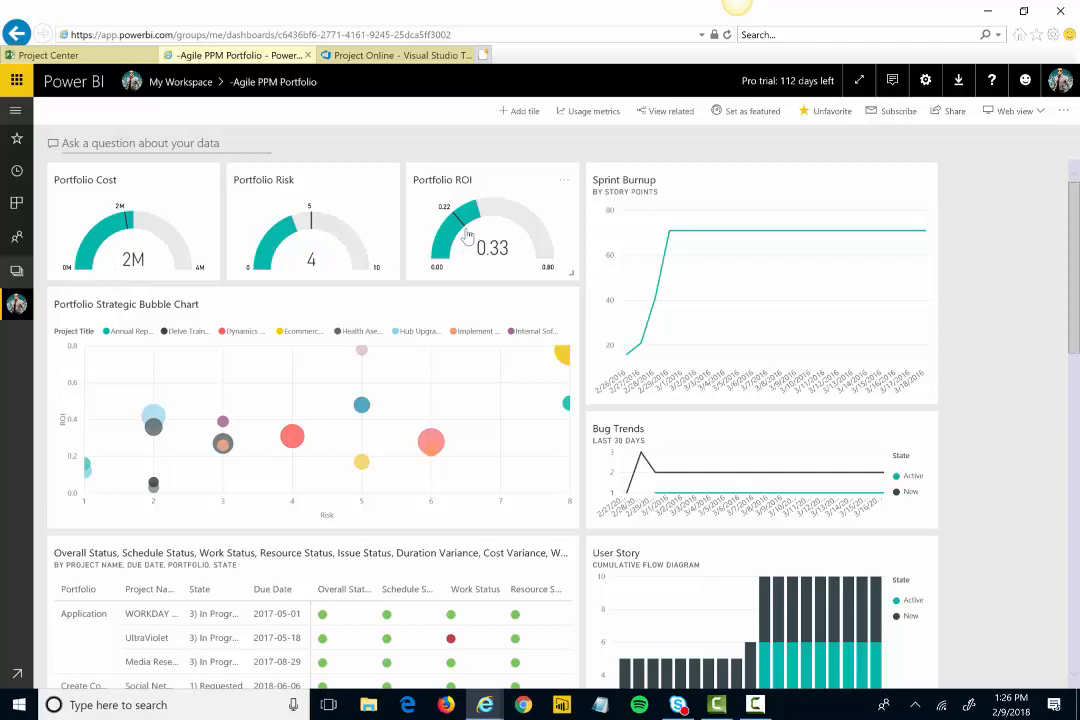
mouse_move(324, 240)
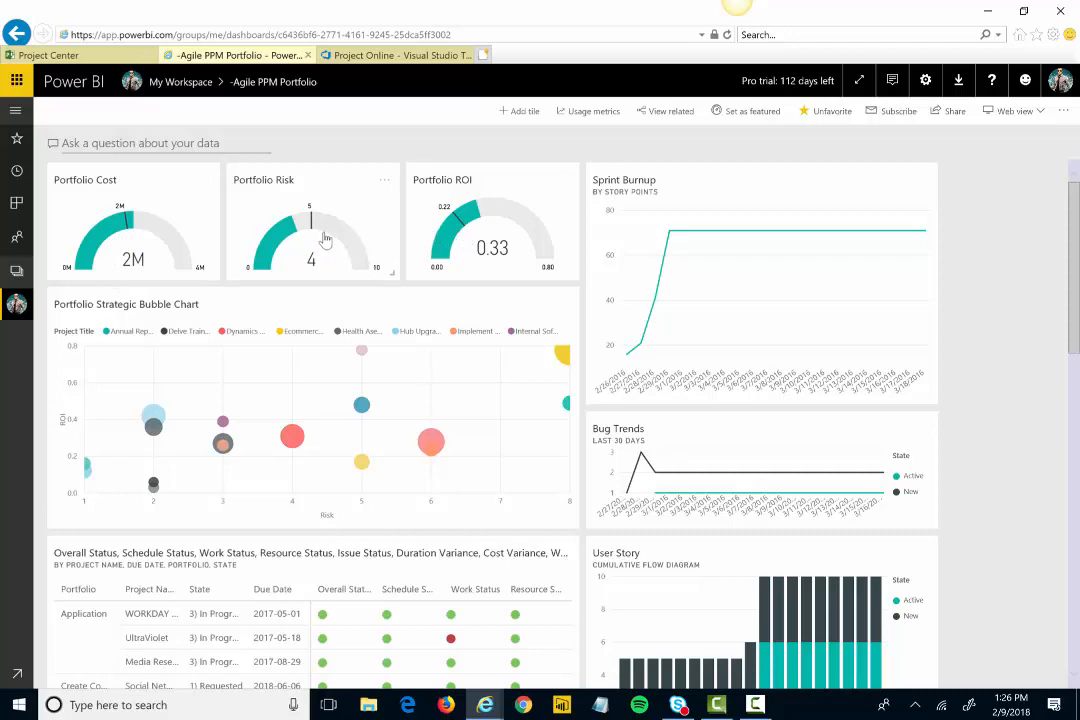
mouse_move(318, 244)
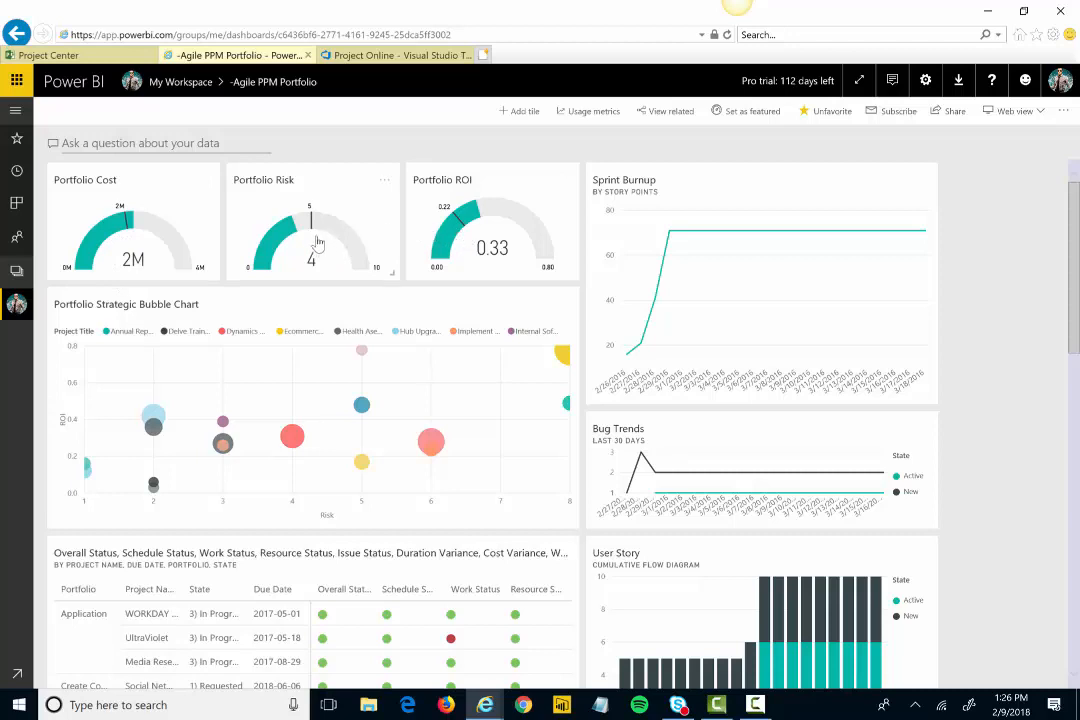
mouse_move(316, 244)
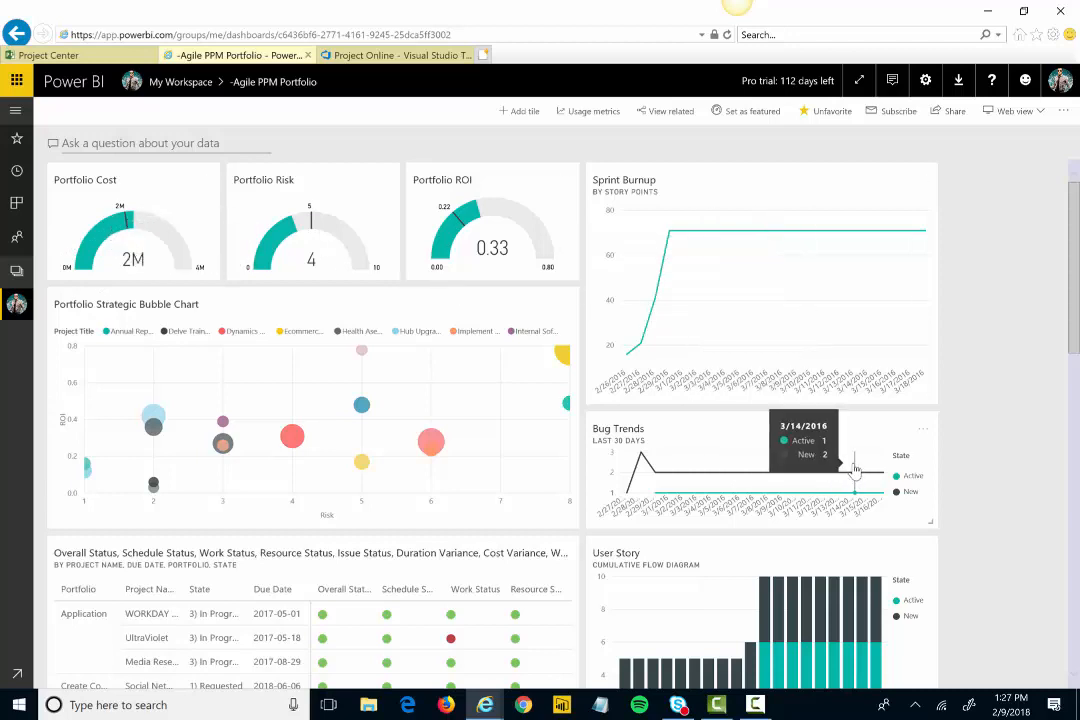
mouse_move(796, 336)
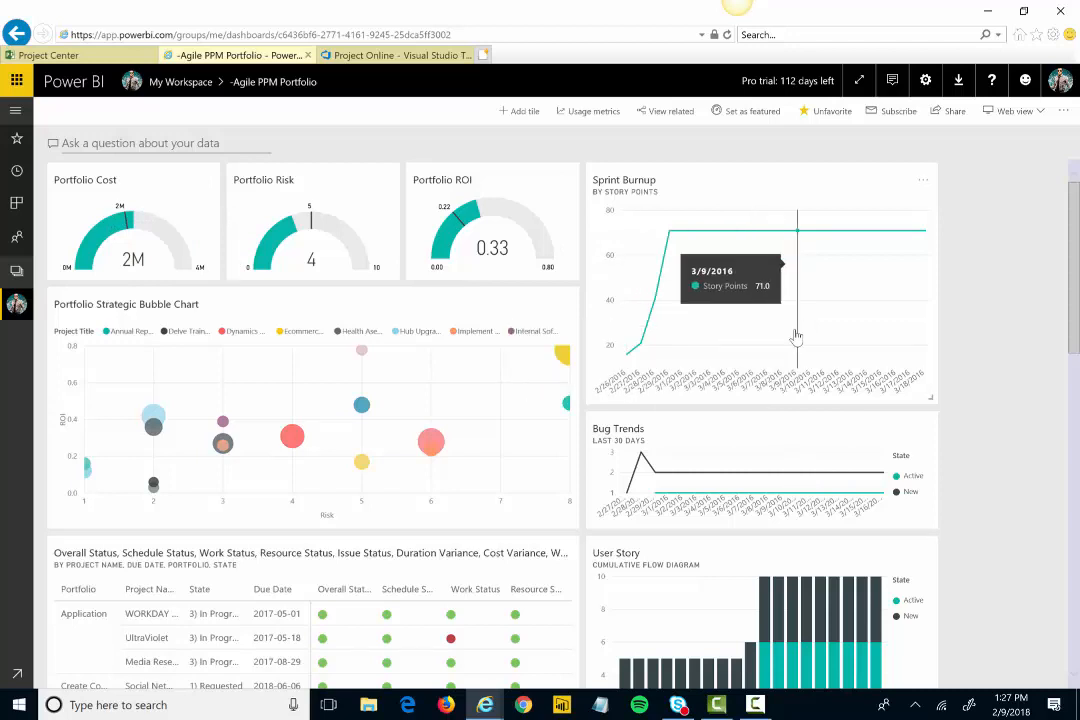
scroll("down", 3)
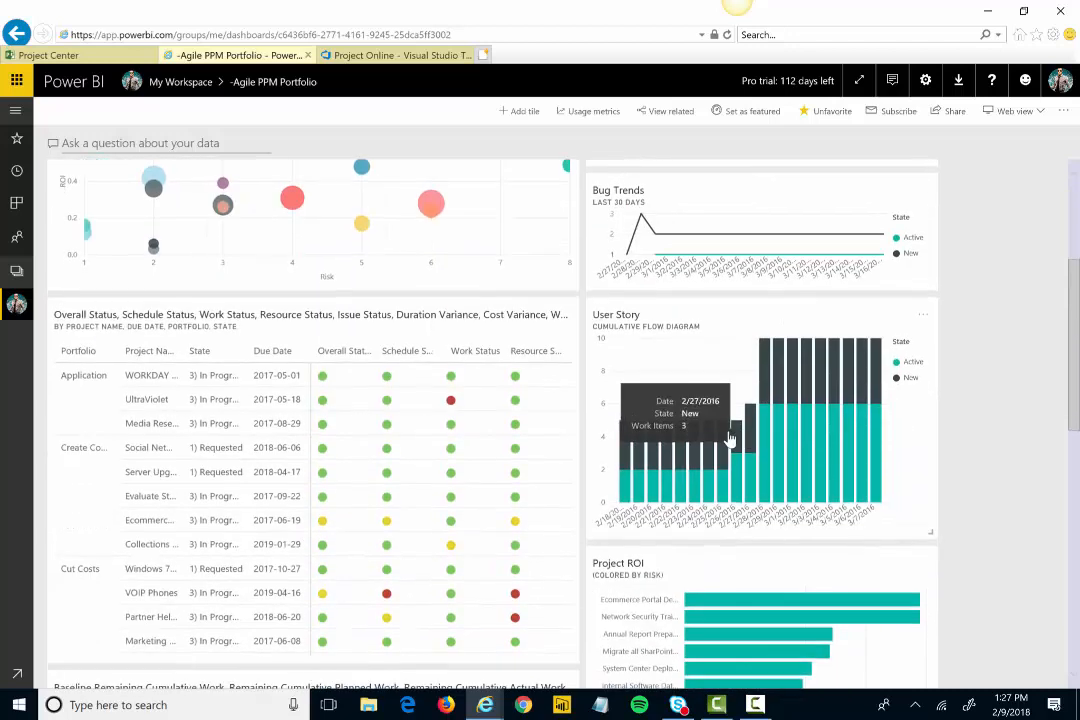
mouse_move(878, 436)
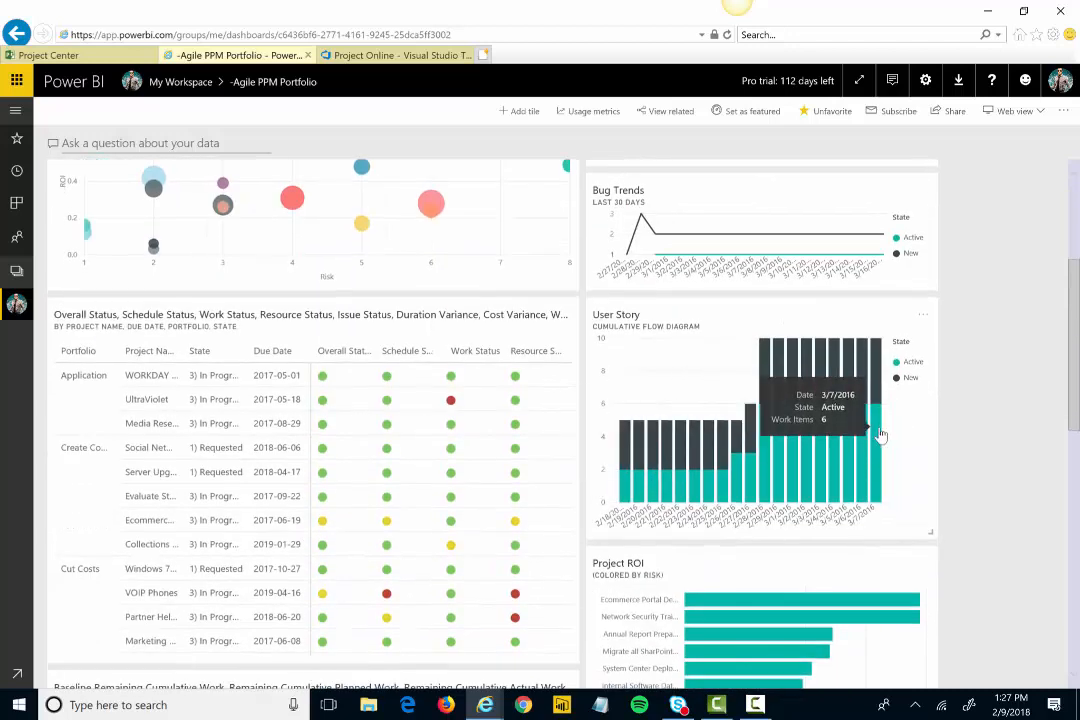
scroll("down", 3)
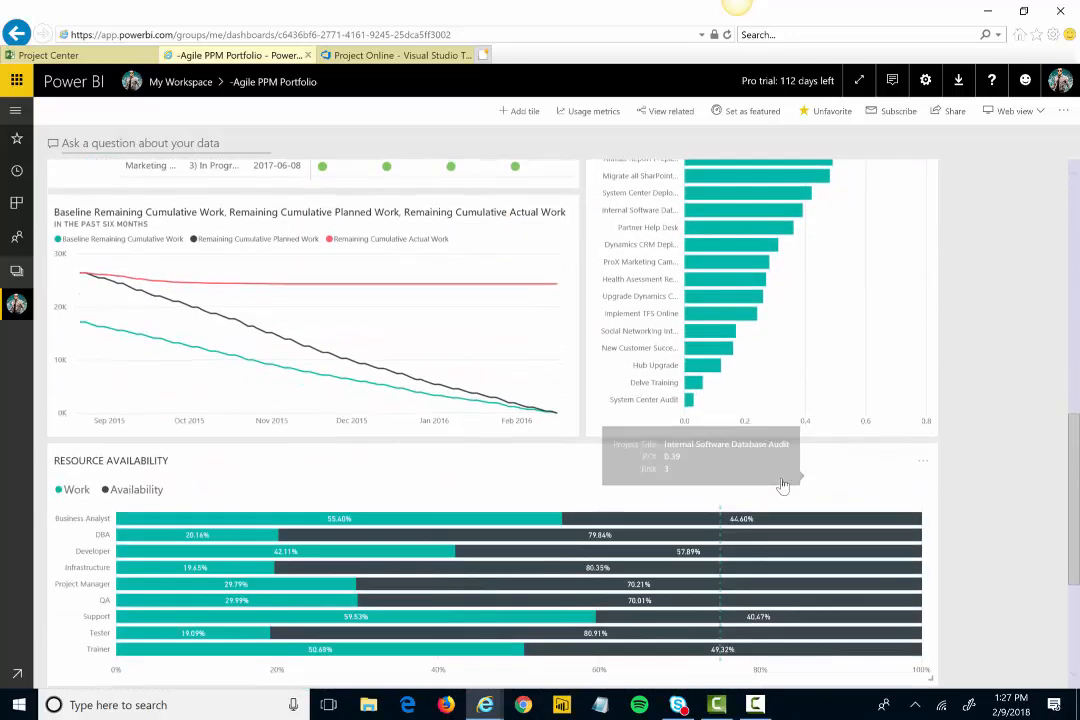